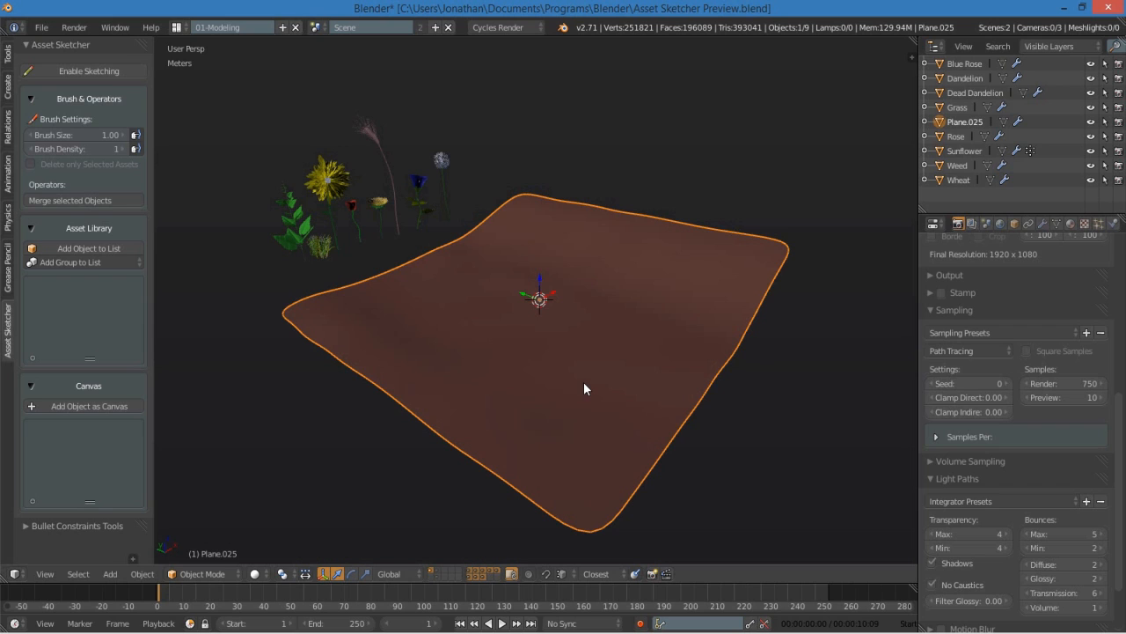
# - Add Weed, Grass and Dead Dandelion objects to the Asset Sketcher asset list
pyautogui.click(88, 405)
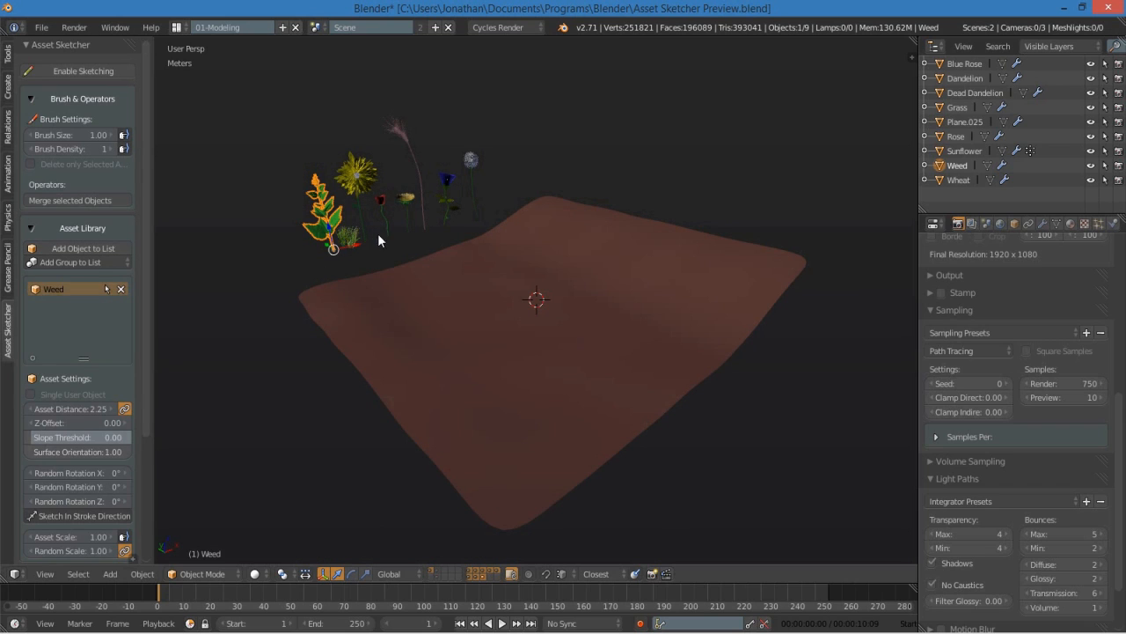
pyautogui.click(84, 246)
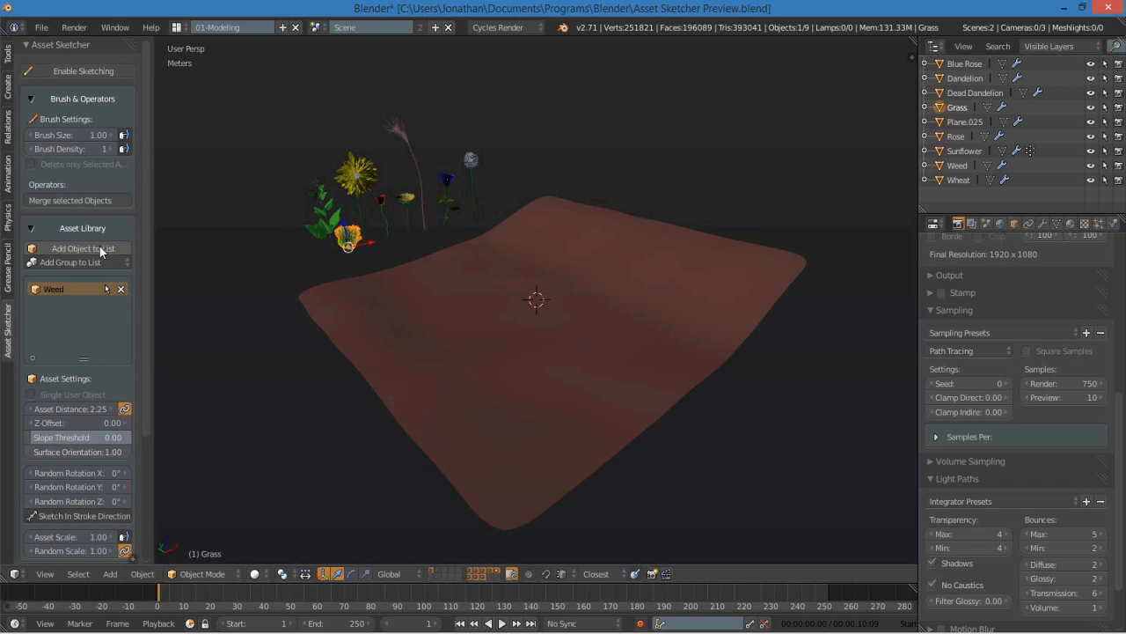
pyautogui.click(84, 249)
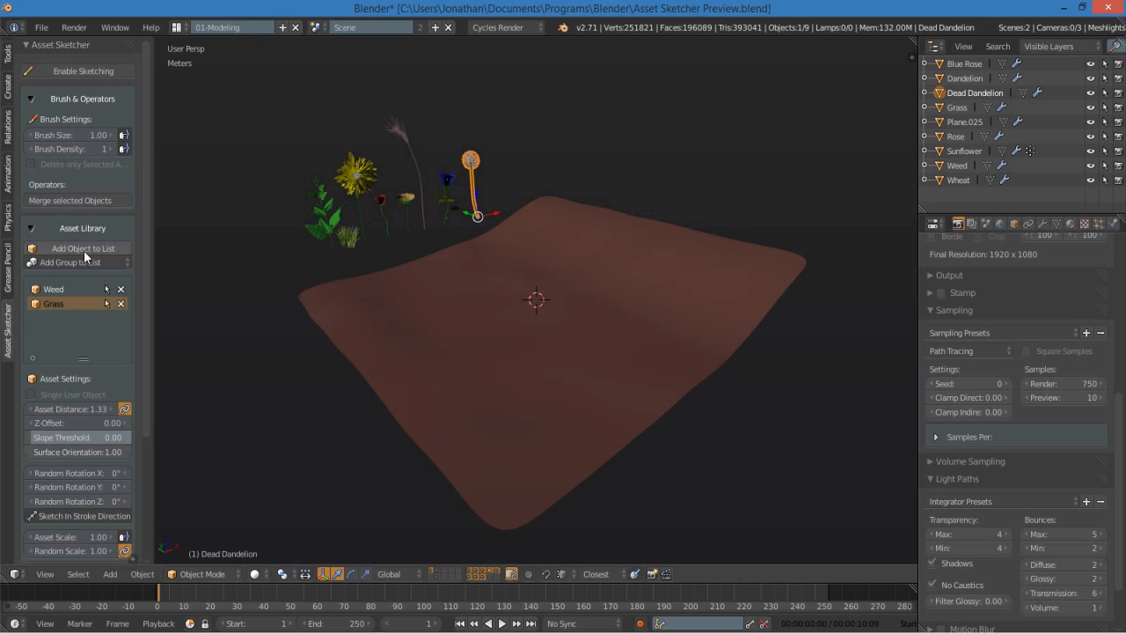
pyautogui.click(82, 246)
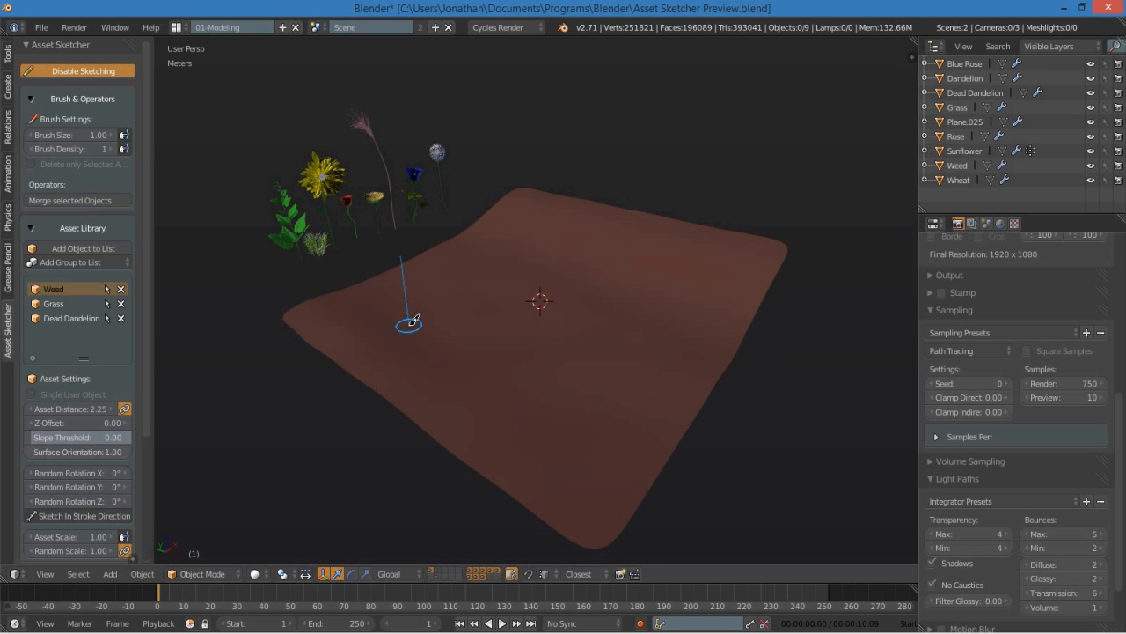
# - Widen the sketching brush over the terrain with Weed as the active asset
pyautogui.moveTo(408, 321); pyautogui.dragTo(525, 403)
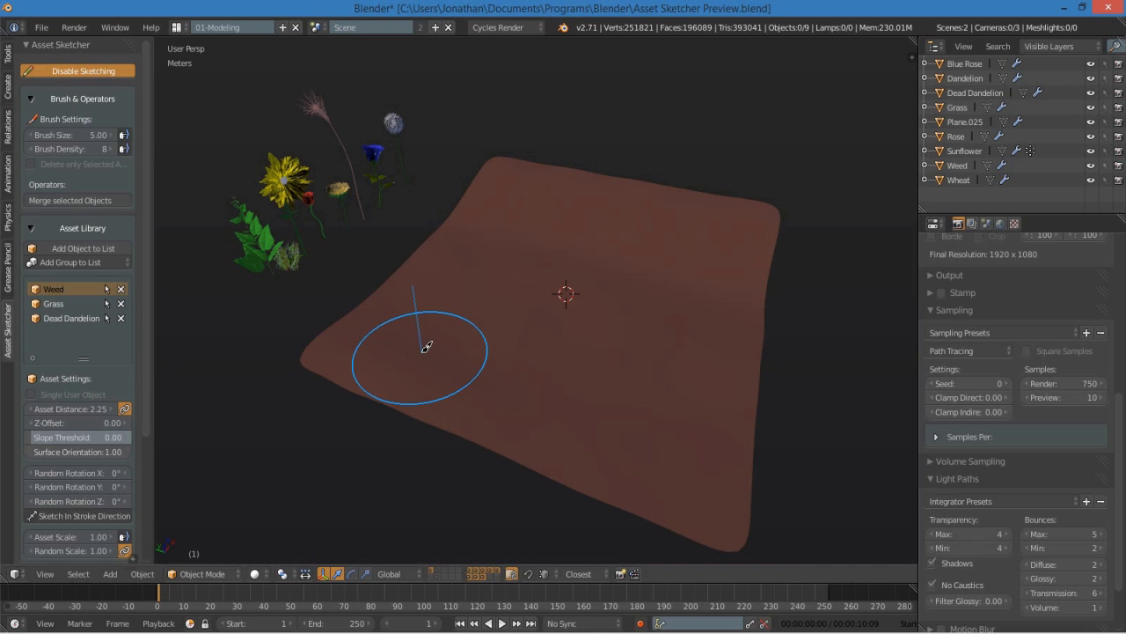
# - Paint weeds across the plane with Brush Size 2.60 and Asset Scale 0.75
pyautogui.click(70, 148)
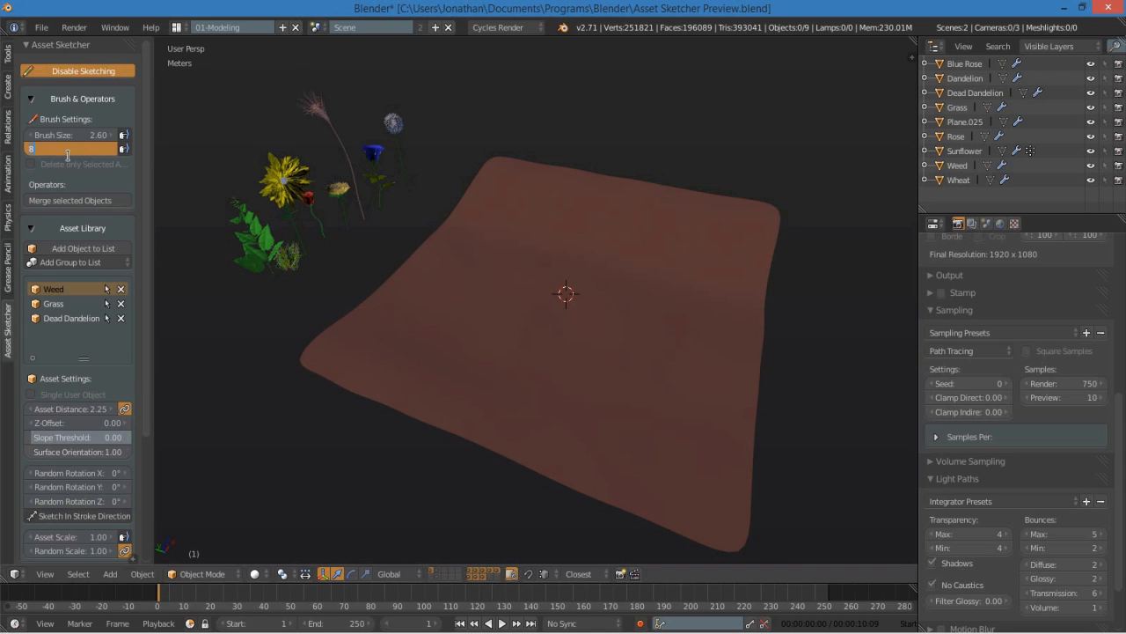
pyautogui.click(566, 273)
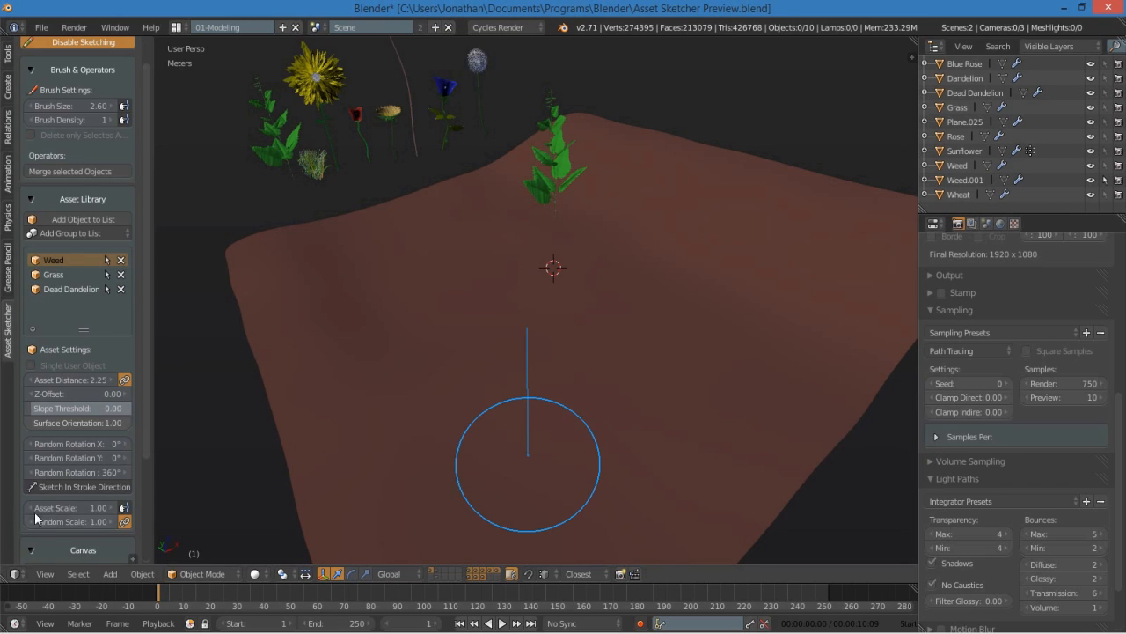
pyautogui.click(74, 520)
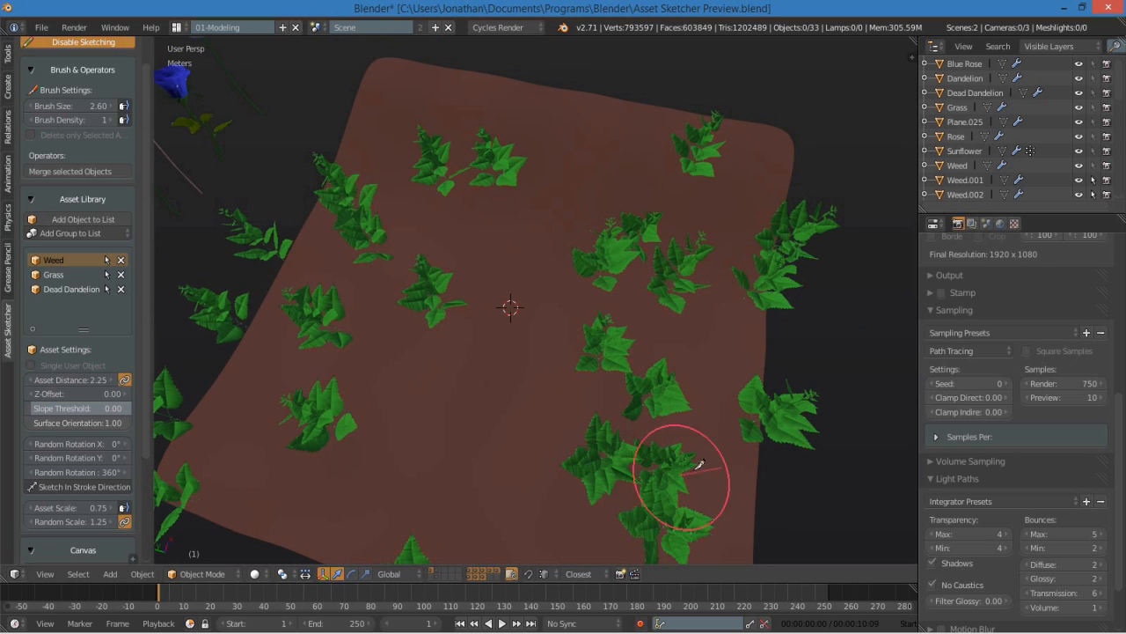
pyautogui.moveTo(696, 467); pyautogui.dragTo(490, 440)
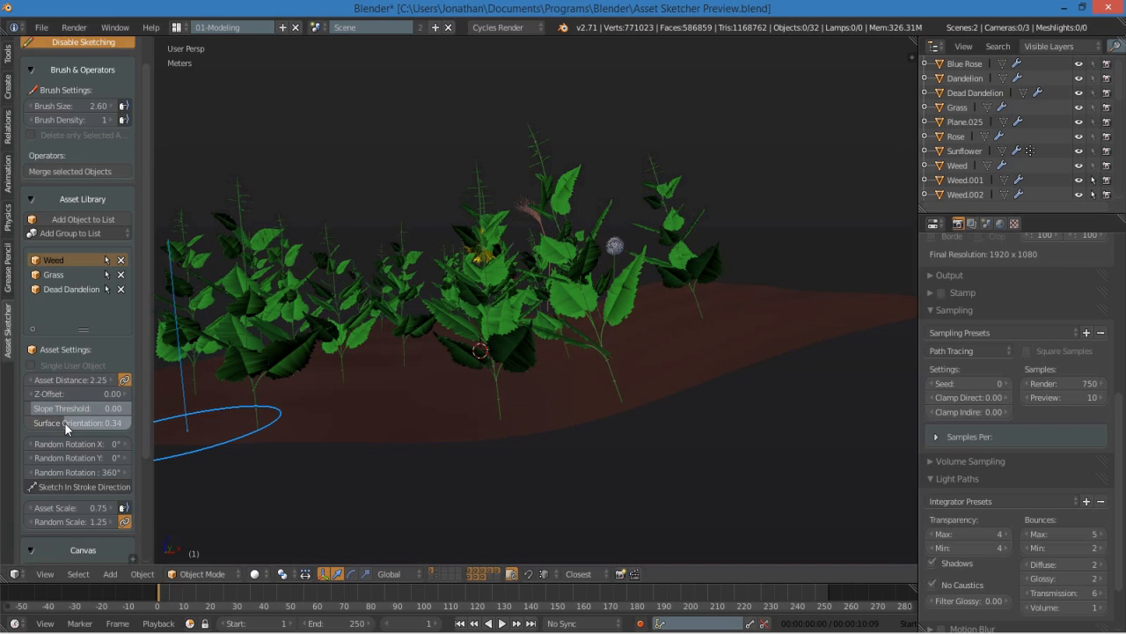
# - Set the Weed asset's Surface Orientation to 0.34
pyautogui.click(77, 422)
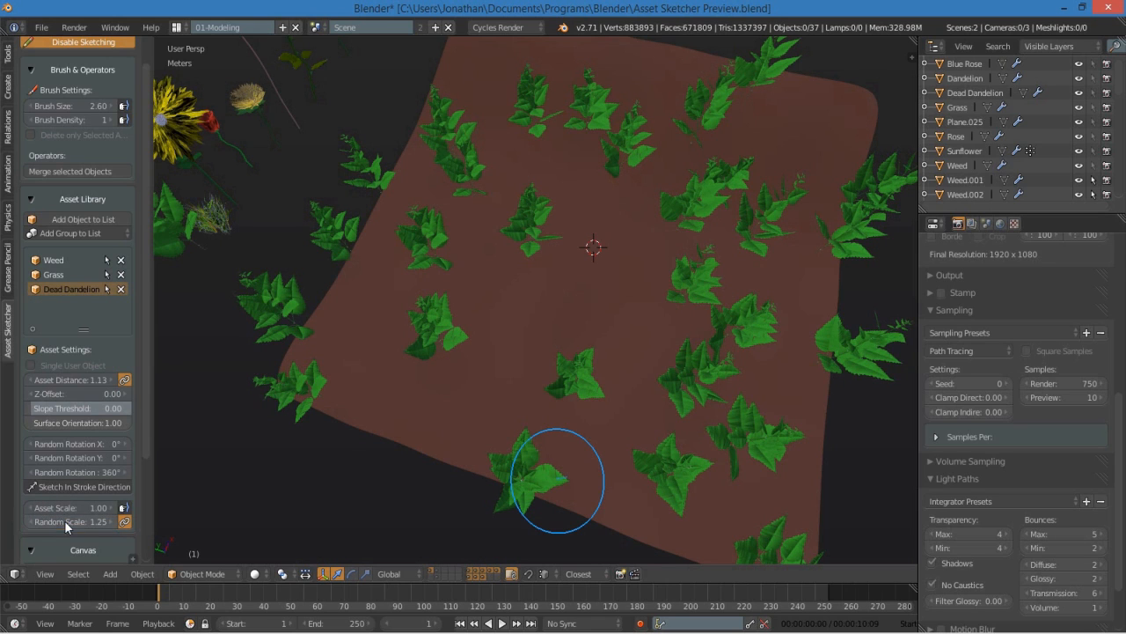
# - Adjust the Dead Dandelion's Random Scale size variation before painting
pyautogui.click(70, 507)
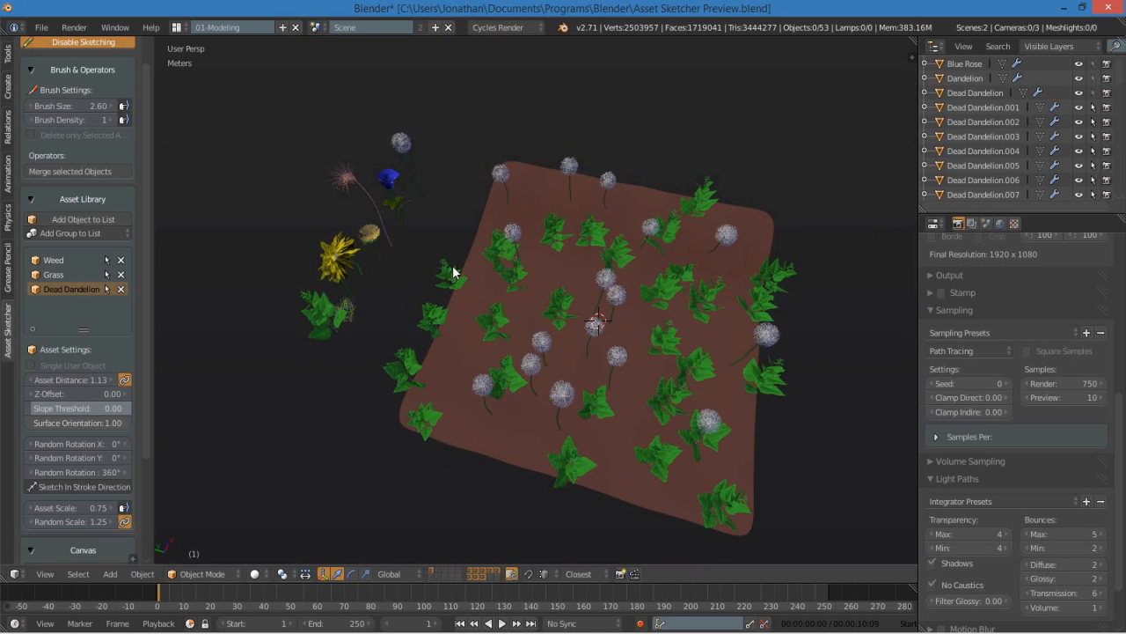
pyautogui.moveTo(398, 190)
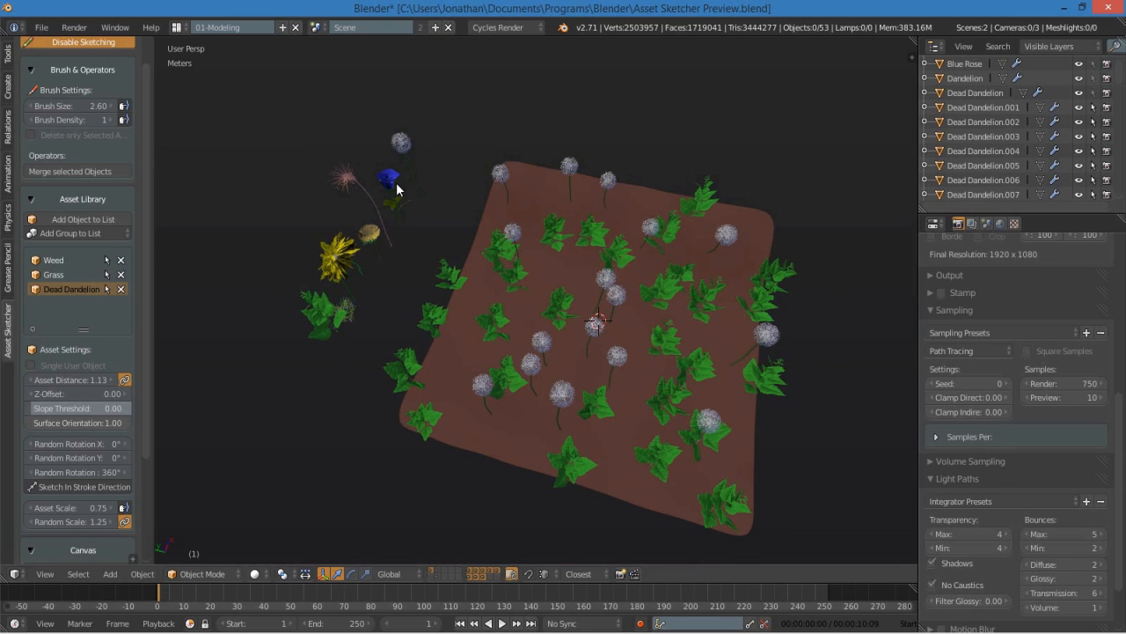
# - Make Blue Rose an asset and paint blue roses onto the plane
pyautogui.click(391, 183)
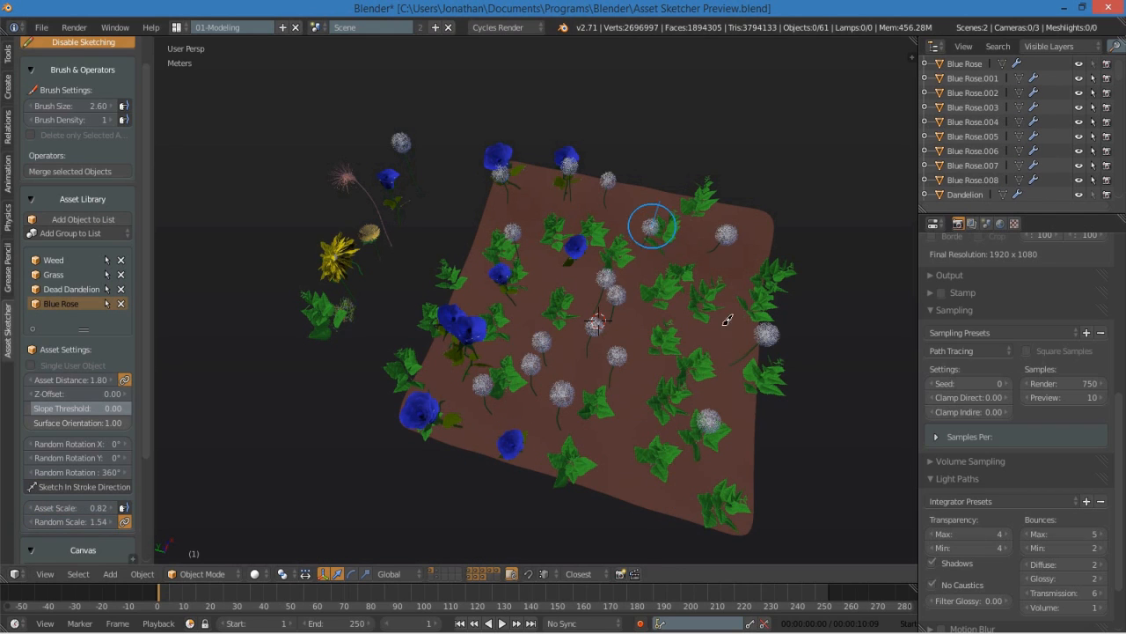
pyautogui.moveTo(653, 226); pyautogui.dragTo(641, 387)
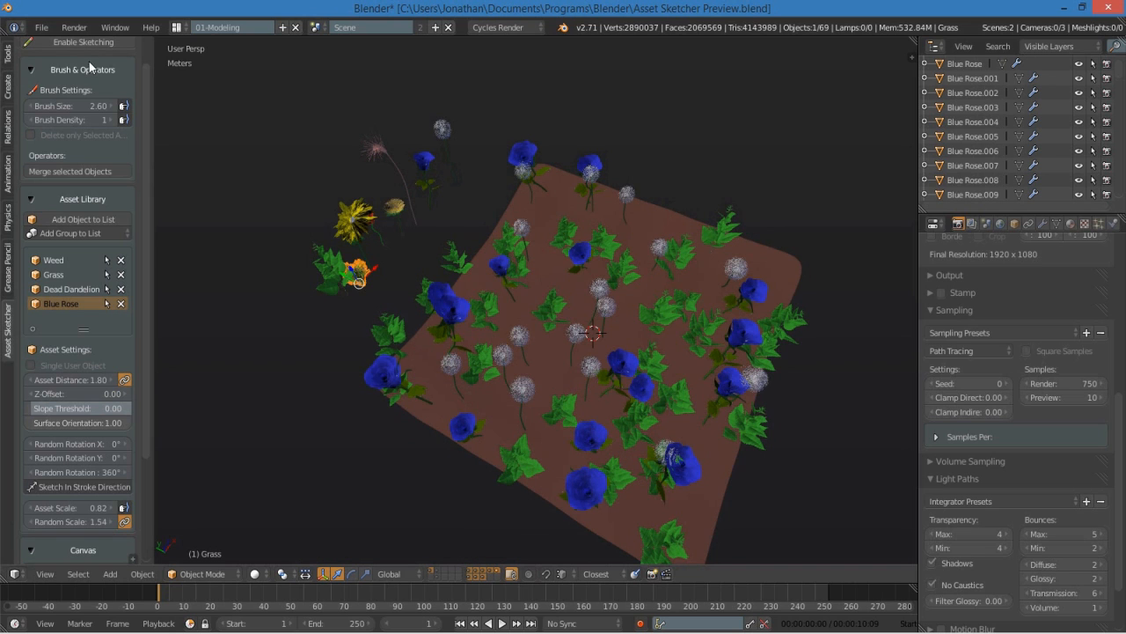
# - Re-enable sketching with Grass at Brush Size 6.00 and Random Scale 1.39
pyautogui.click(83, 42)
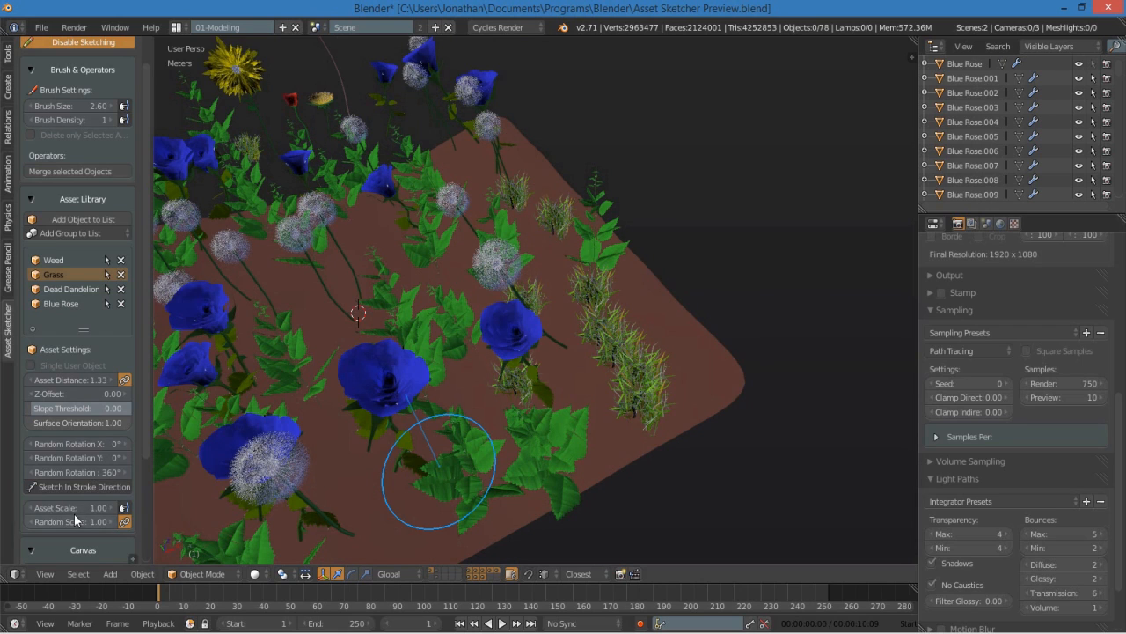
pyautogui.moveTo(70, 507); pyautogui.dragTo(79, 507)
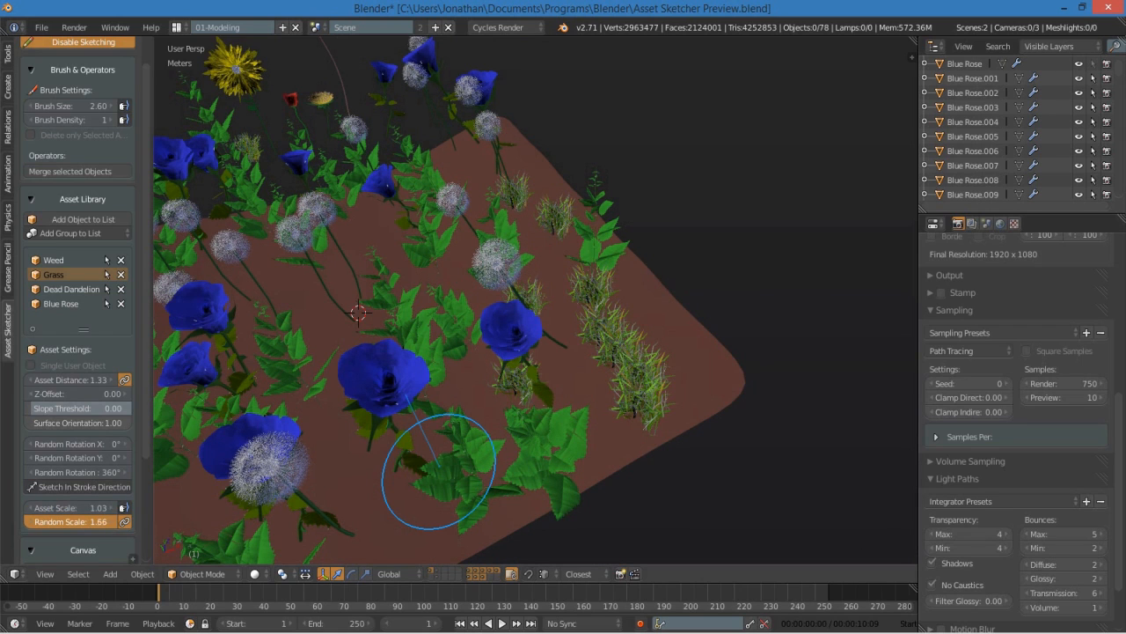
pyautogui.moveTo(79, 521); pyautogui.dragTo(66, 521)
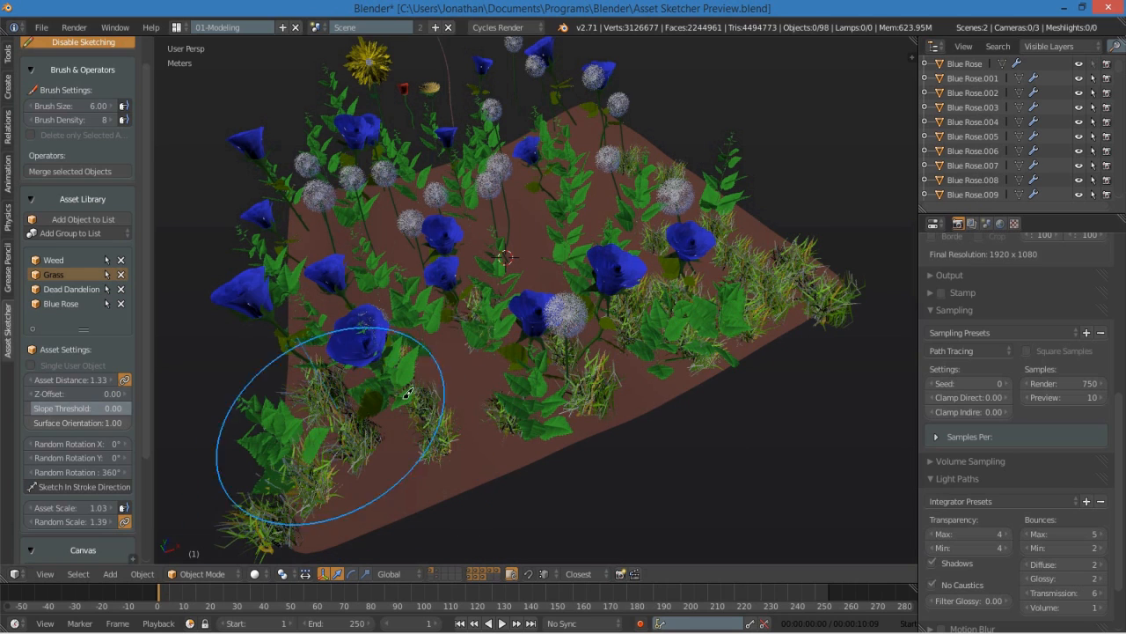
# - Paint grass over the plane's front corner, upper middle, top left and left side
pyautogui.moveTo(405, 391); pyautogui.dragTo(542, 203)
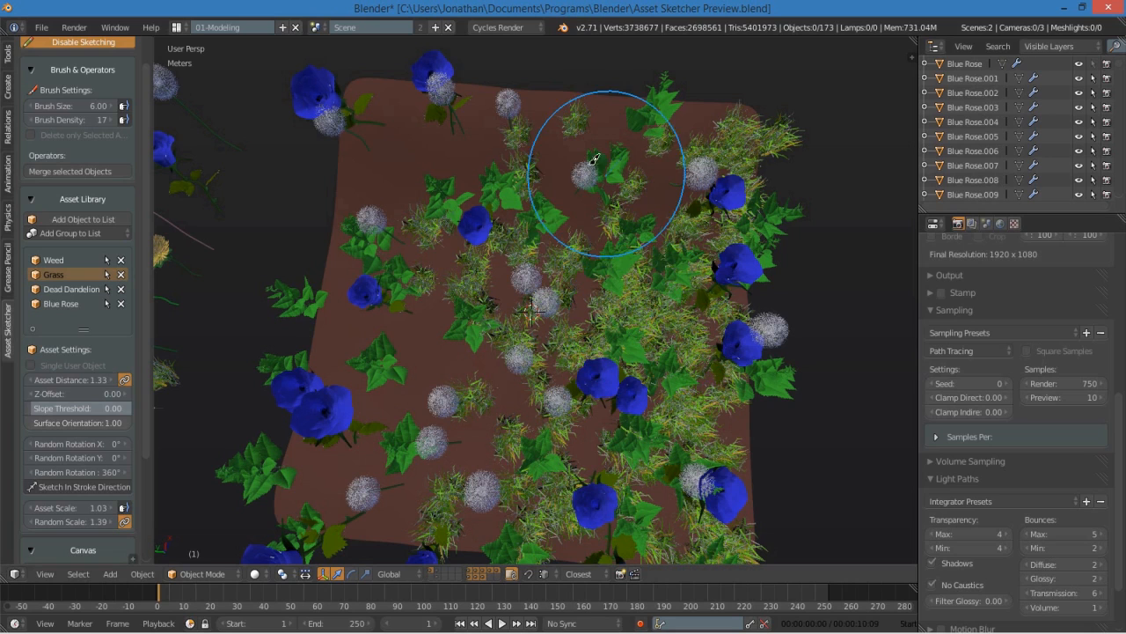
pyautogui.moveTo(598, 159); pyautogui.dragTo(396, 109)
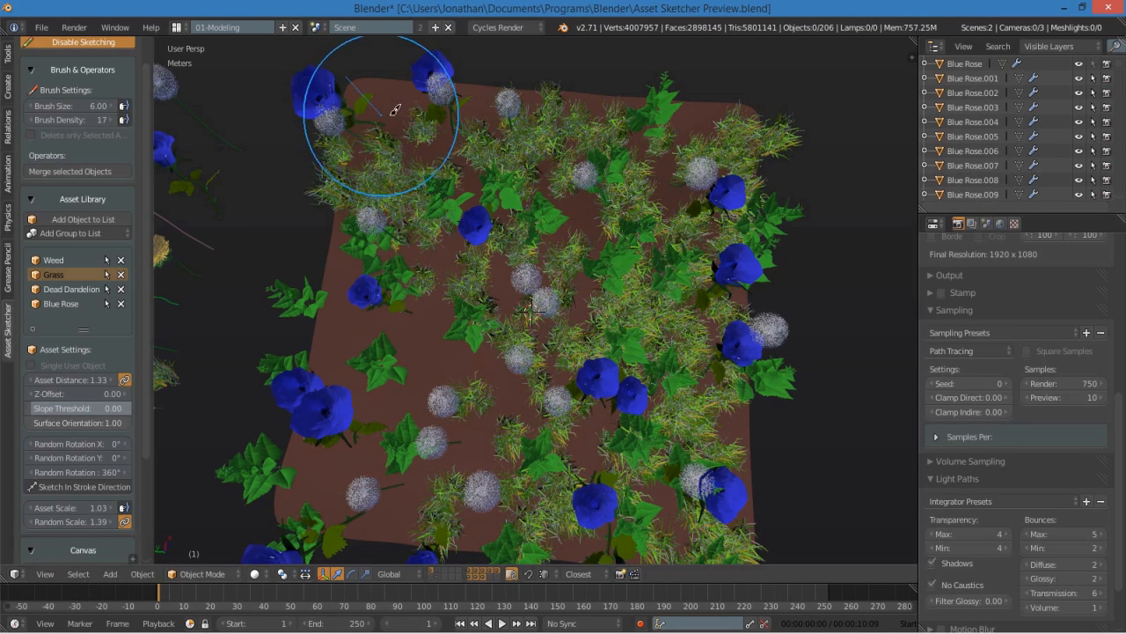
pyautogui.moveTo(378, 114); pyautogui.dragTo(519, 331)
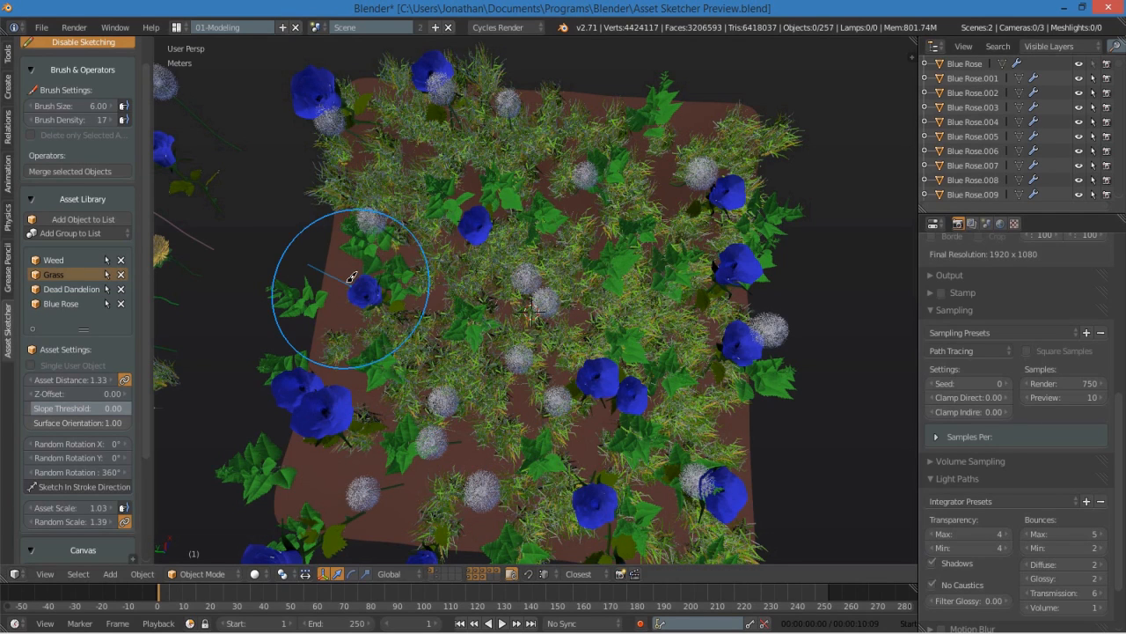
pyautogui.moveTo(352, 281); pyautogui.dragTo(405, 475)
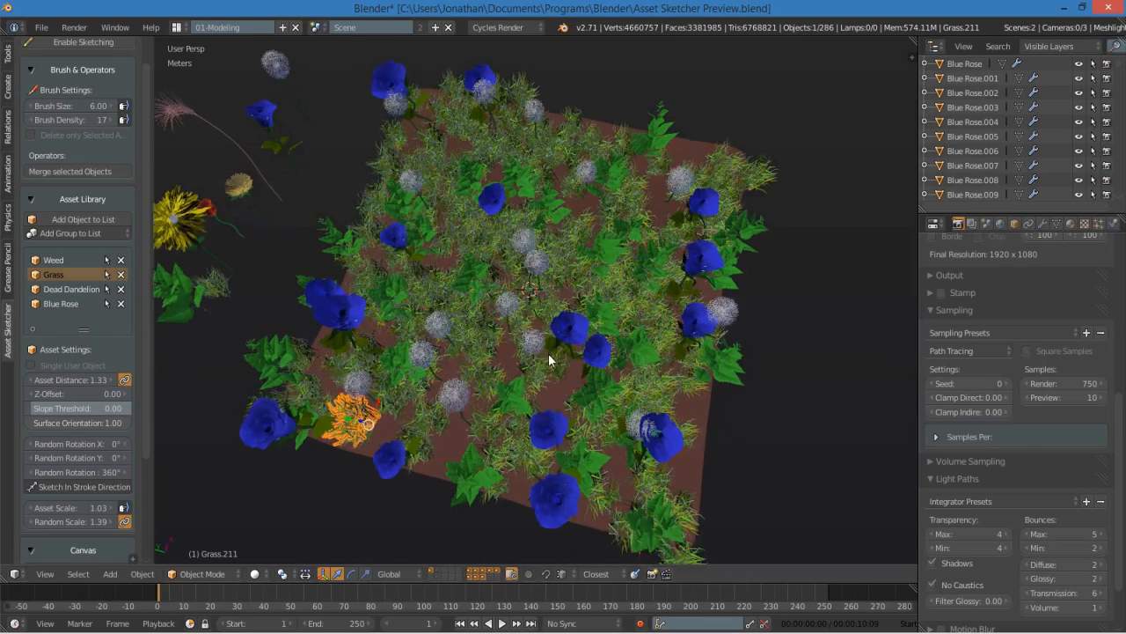
# - Reduce Grass Asset Distance to 0.75 and paint along the plane's sparse edges
pyautogui.click(82, 42)
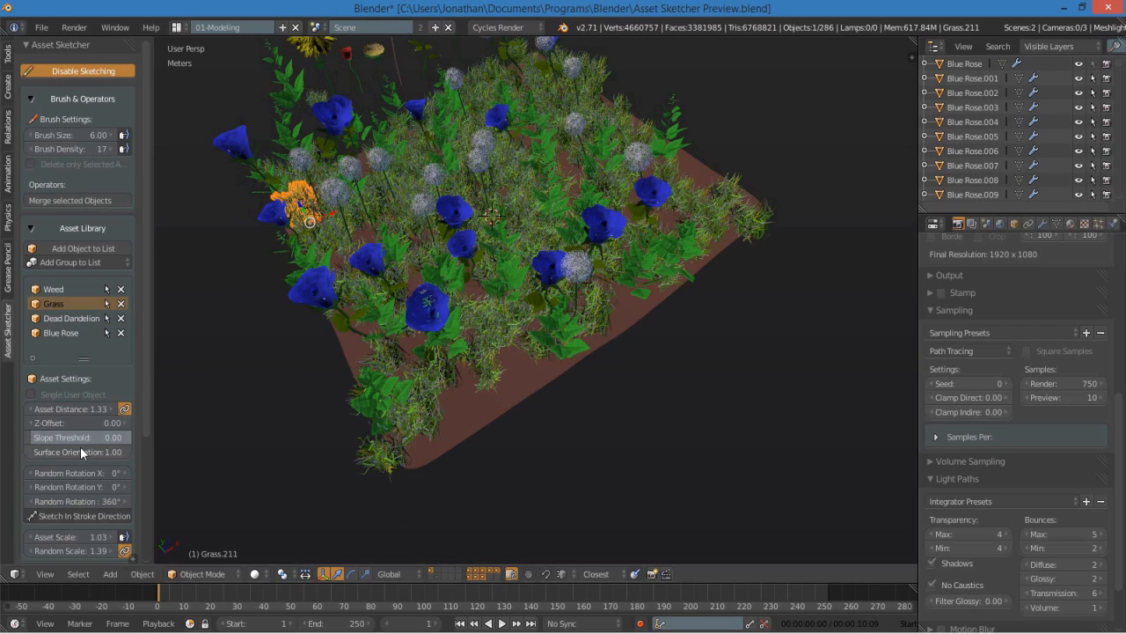
pyautogui.click(72, 408)
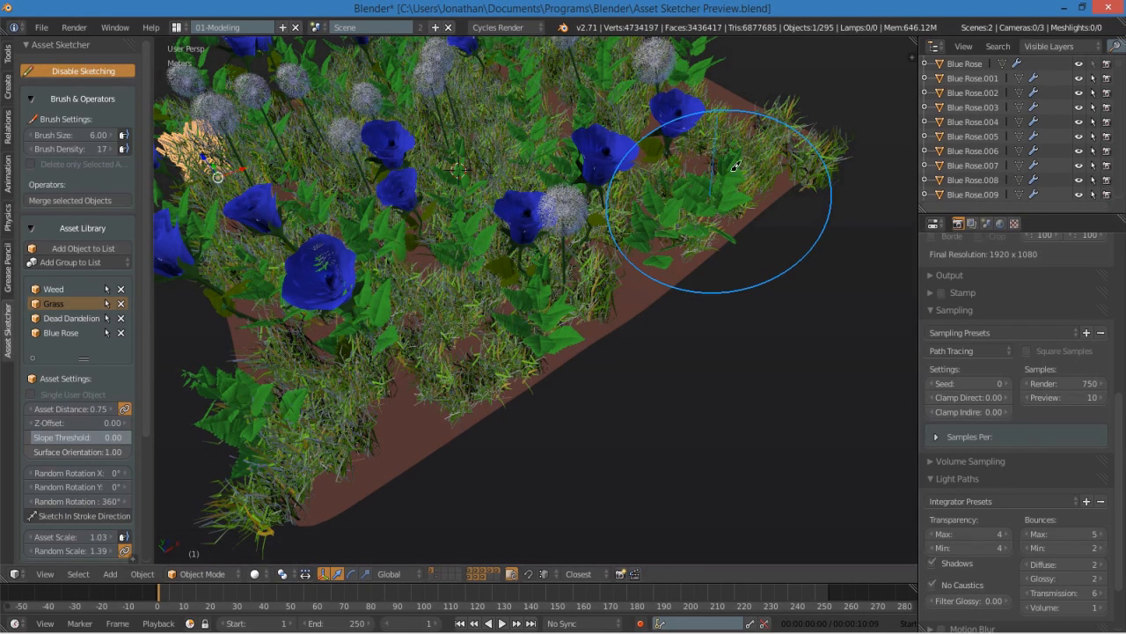
pyautogui.moveTo(735, 167); pyautogui.dragTo(338, 454)
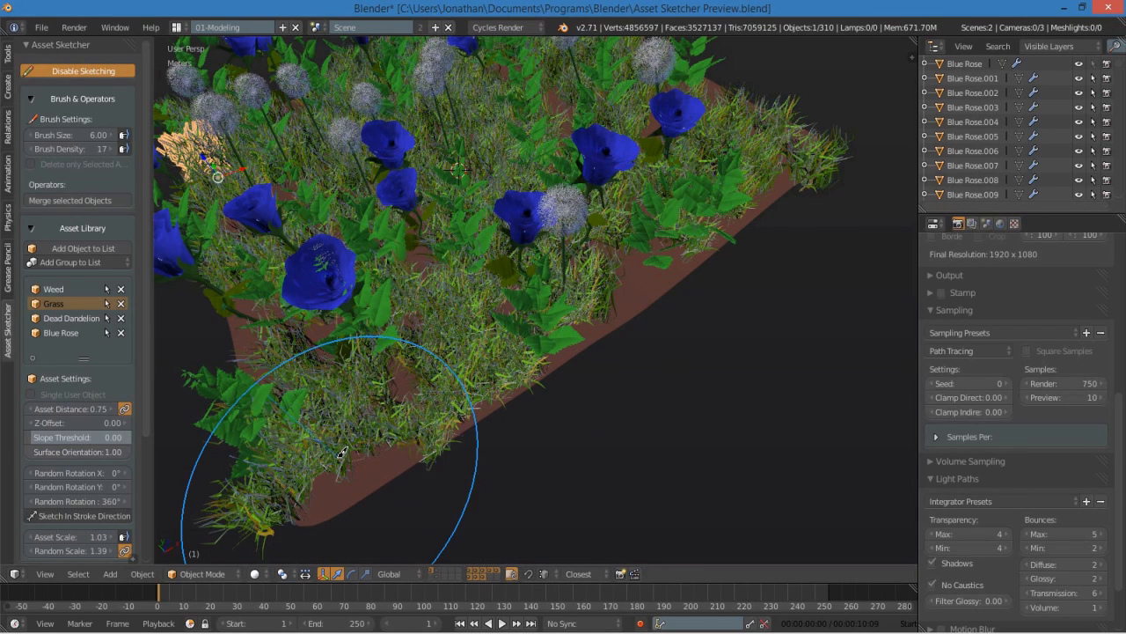